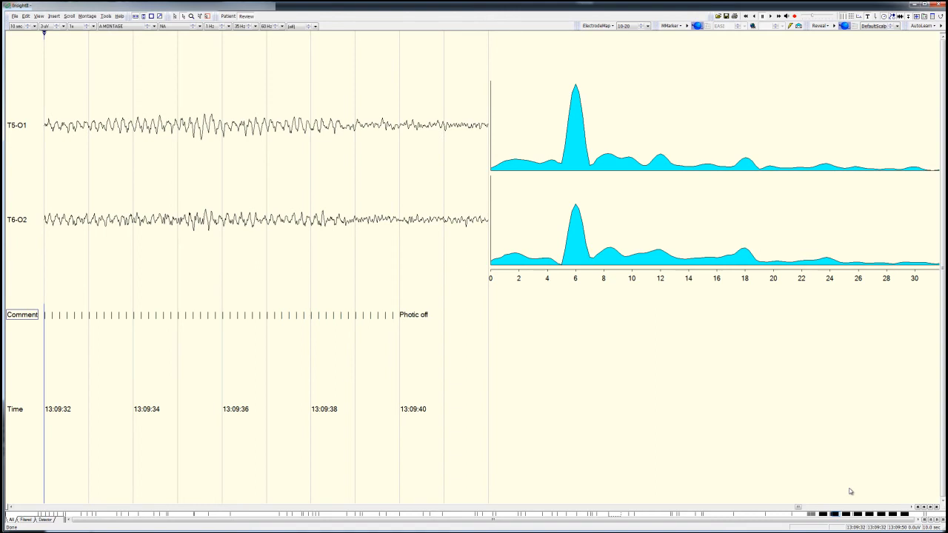
Step: Switch T5-O1 and T6-O2 to grayscale 0–30 Hz FFT spectrograms across the full recording
left_click_drag(94, 355, 151, 329)
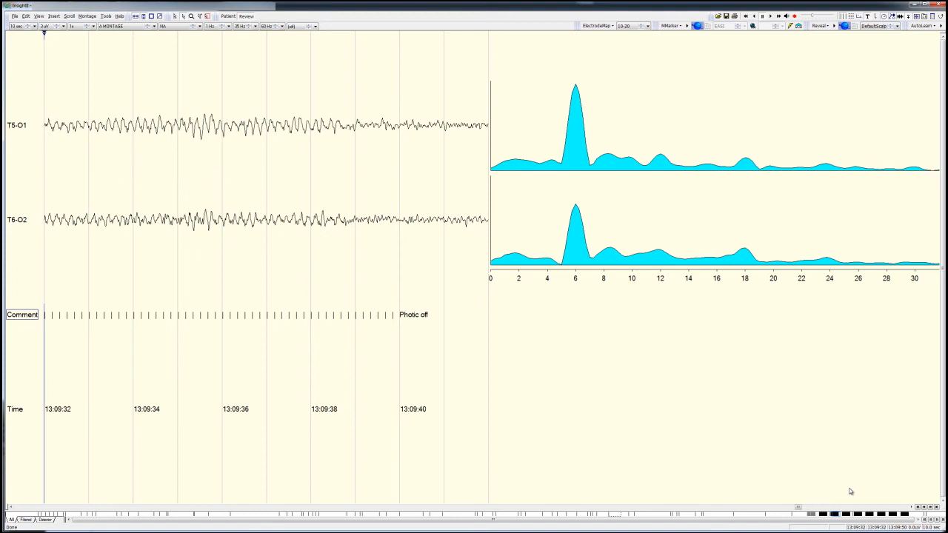
left_click_drag(585, 80, 625, 66)
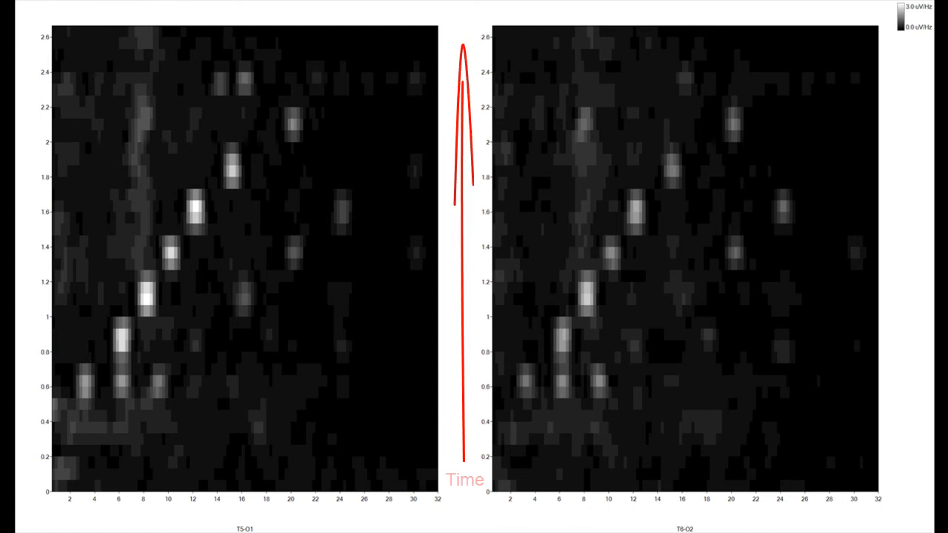
left_click(465, 259)
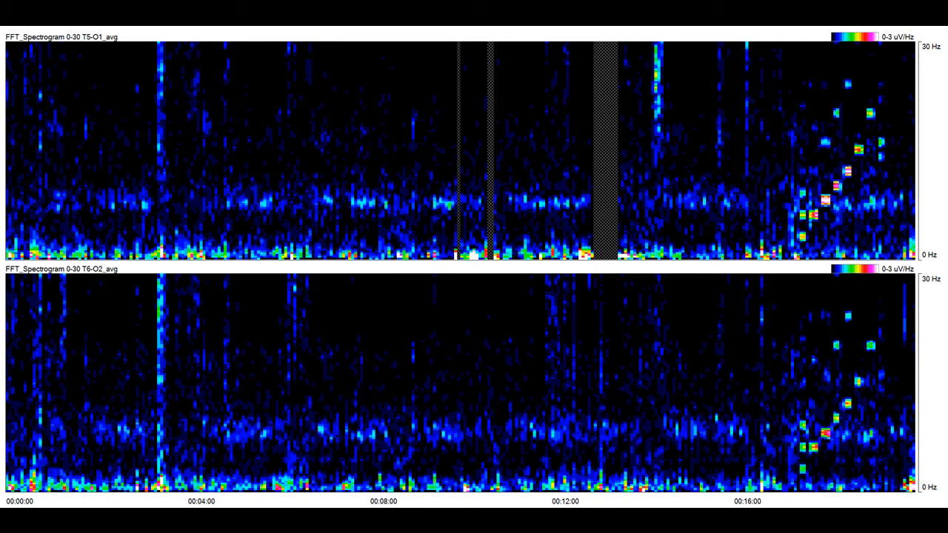
Step: Outline the stepped photic-response section at the end of both 20-minute spectrograms
left_click_drag(768, 42, 912, 500)
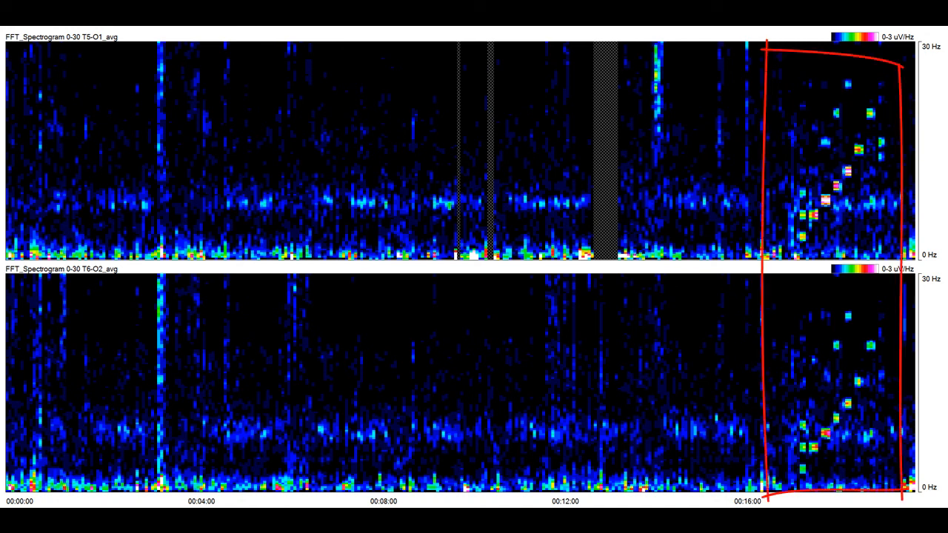